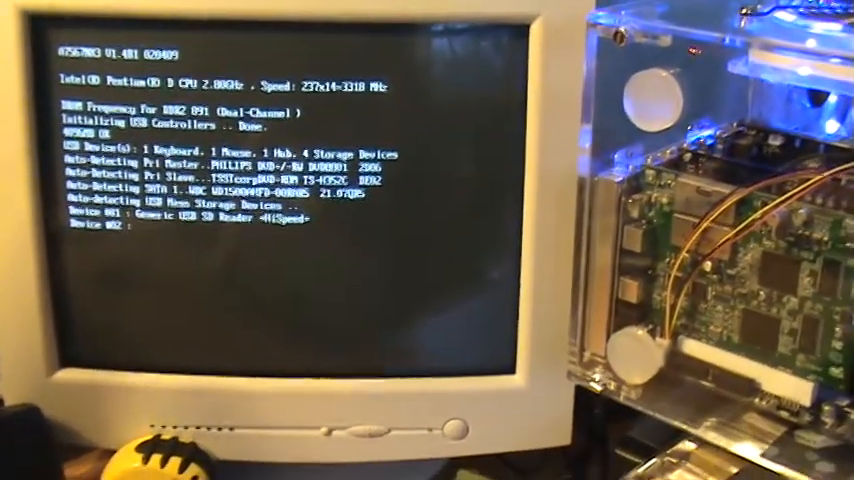
Step: Enter BIOS setup with Del, review Standard CMOS Features and Integrated Peripherals, and return to the main menu
key(delete)
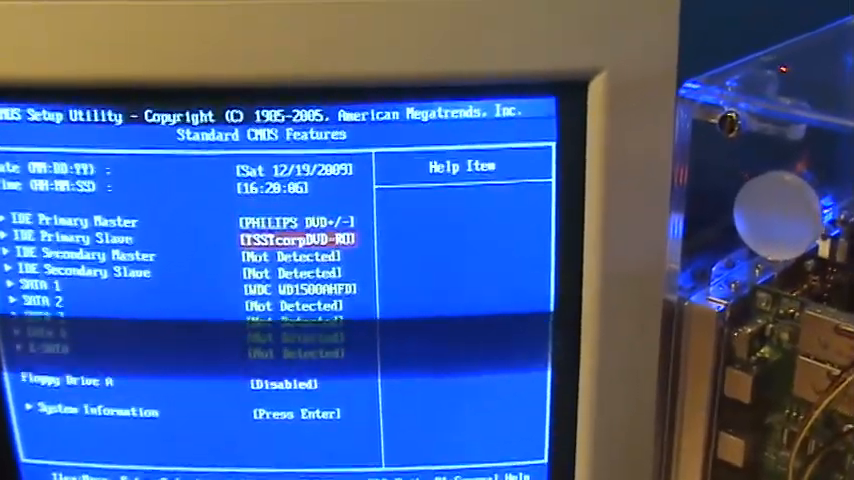
key(Escape)
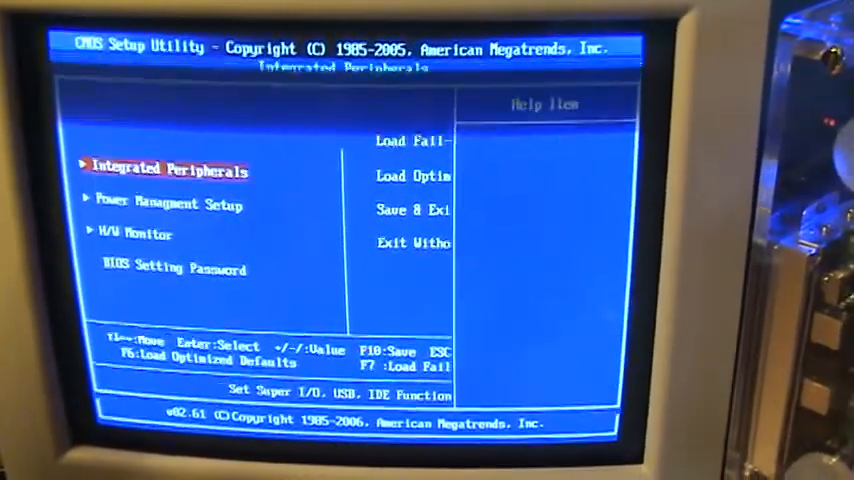
key(enter)
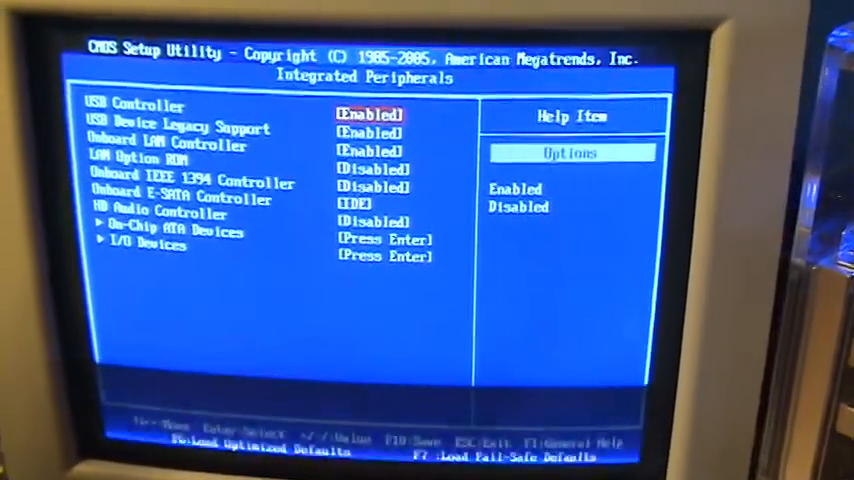
key(Escape)
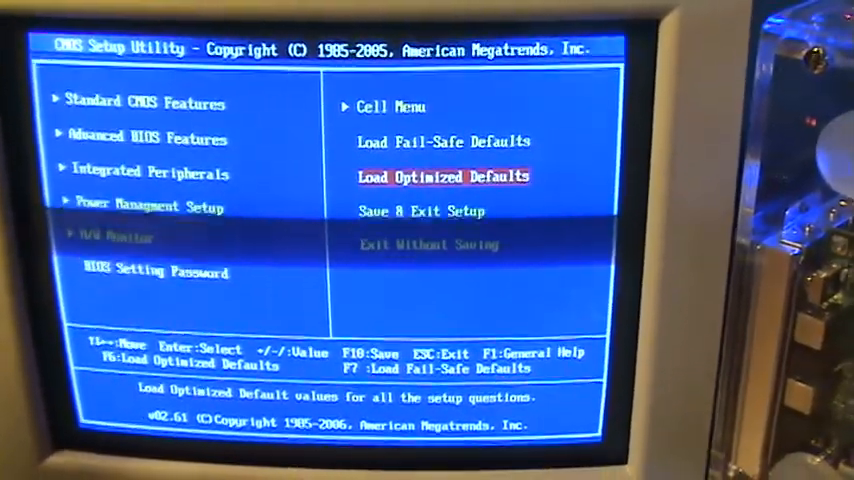
click(148, 208)
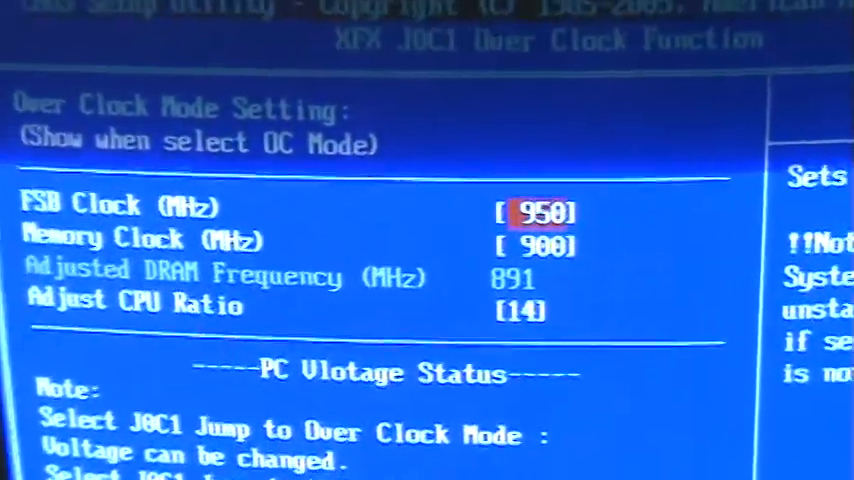
Step: Raise the FSB clock to 950 MHz and move down to the CPU voltage field
key(Down)
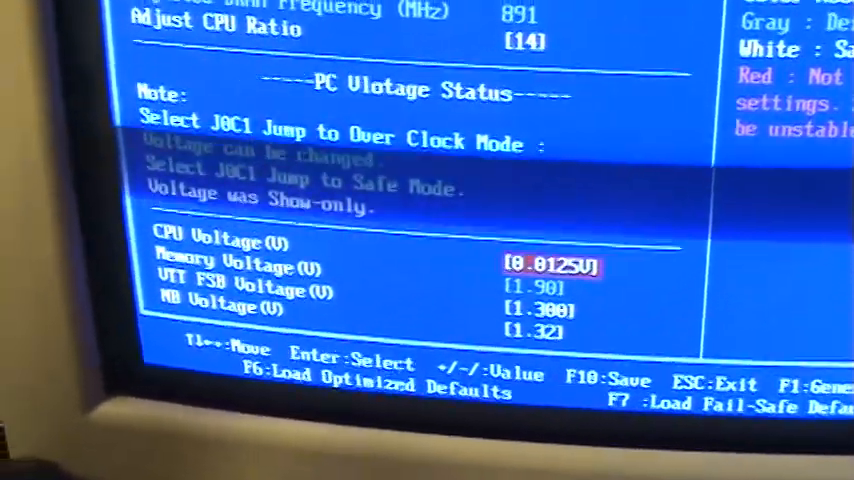
key(Down)
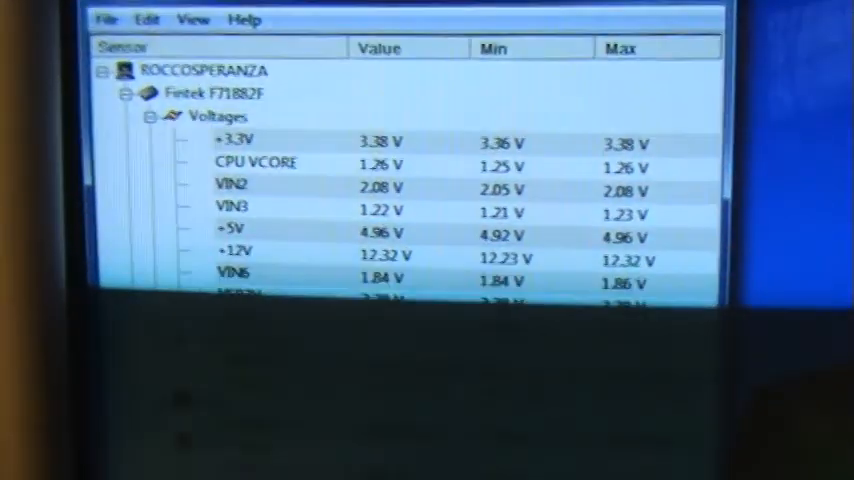
Step: Scroll the HWMonitor sensor tree past TMPIN0 45 °C, FANIN2 2732 RPM and the 9800 GT core at 67 °C
scroll(down, 3)
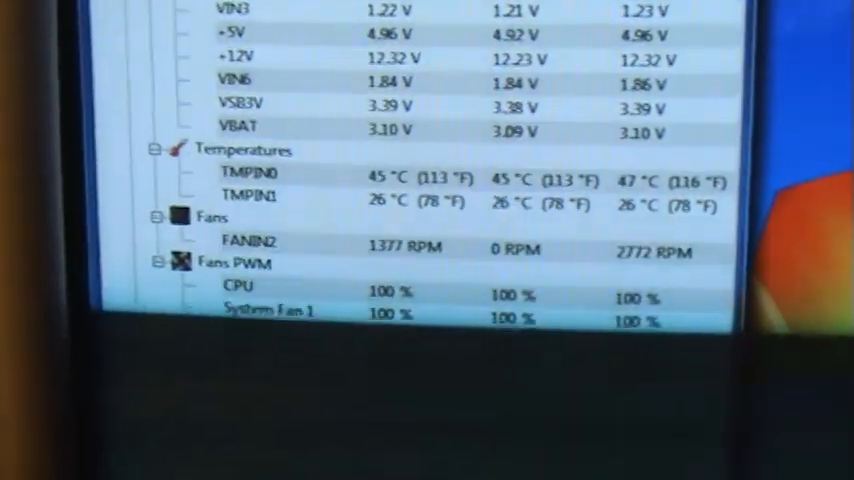
scroll(down, 3)
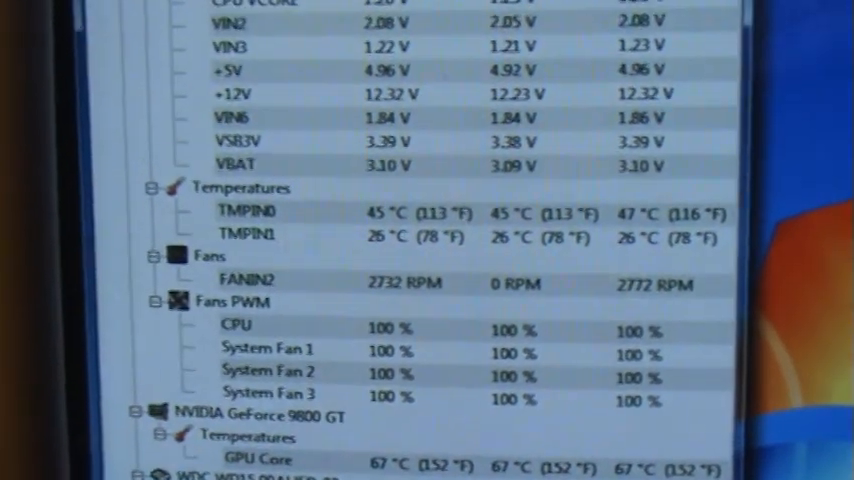